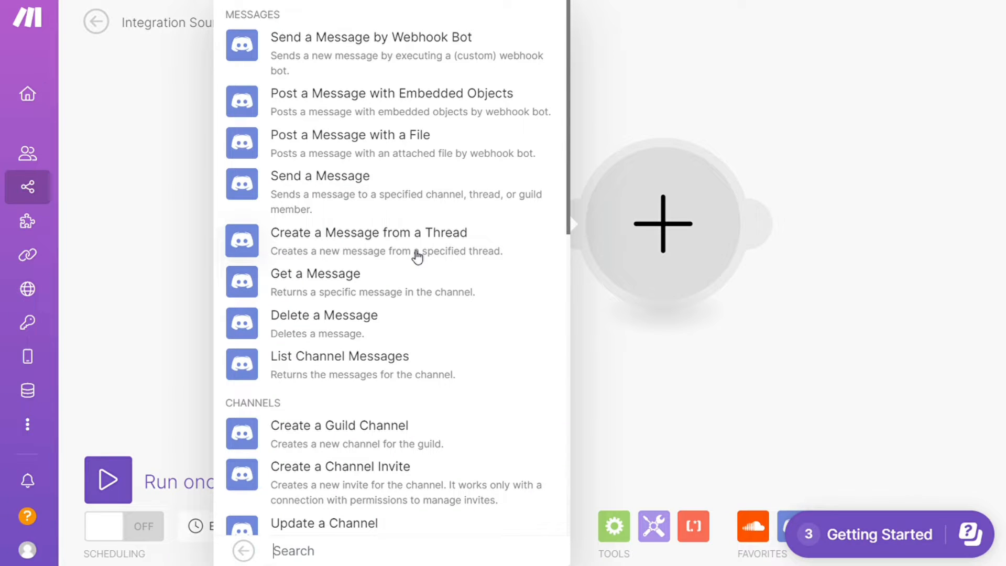
mouse_move(384, 147)
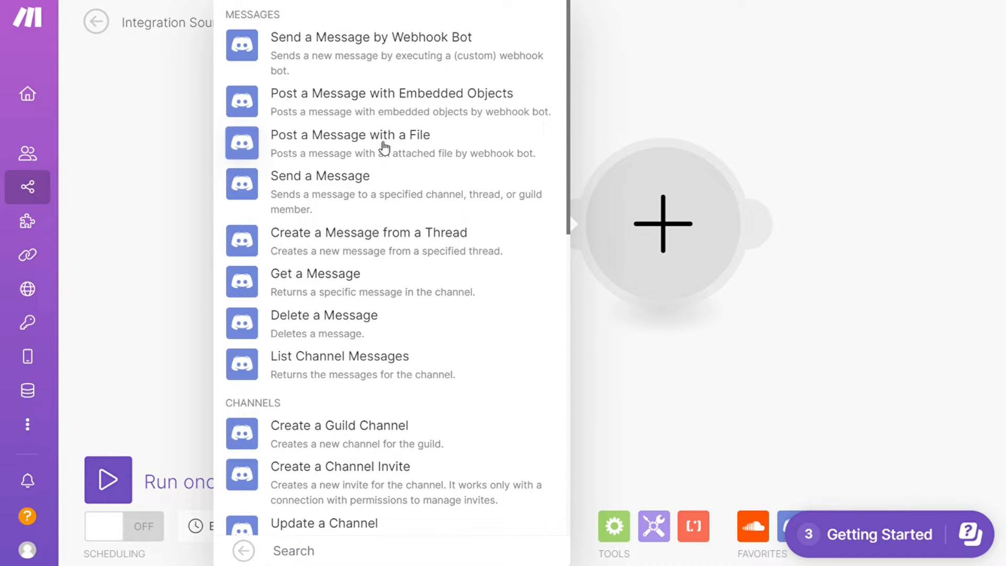
Leave the Discord actions and open the make.com registration link from the video description
click(351, 134)
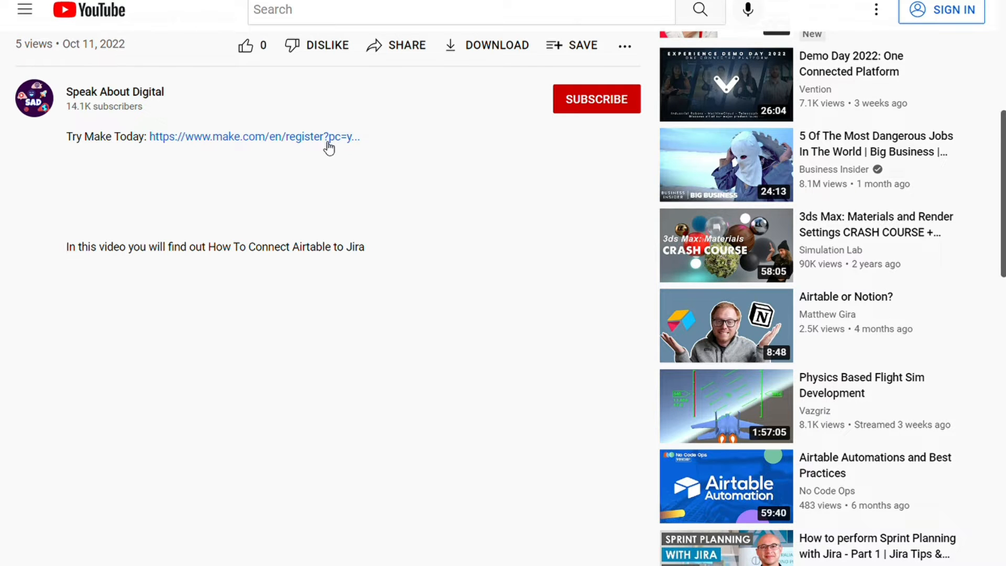
click(254, 136)
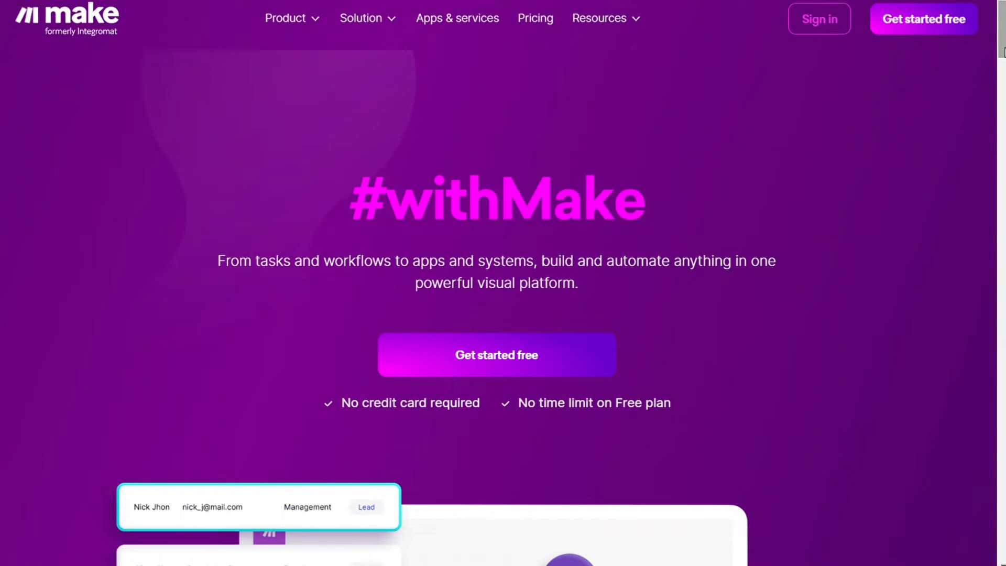
Browse the homepage to the Apps & services catalogue listing 1315 connectable apps
scroll(down, 3)
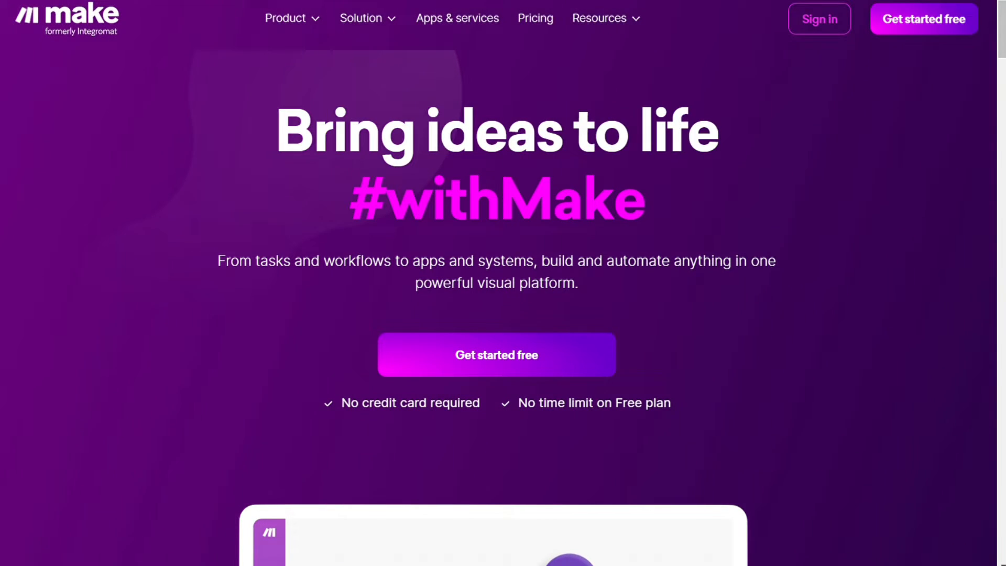
click(457, 18)
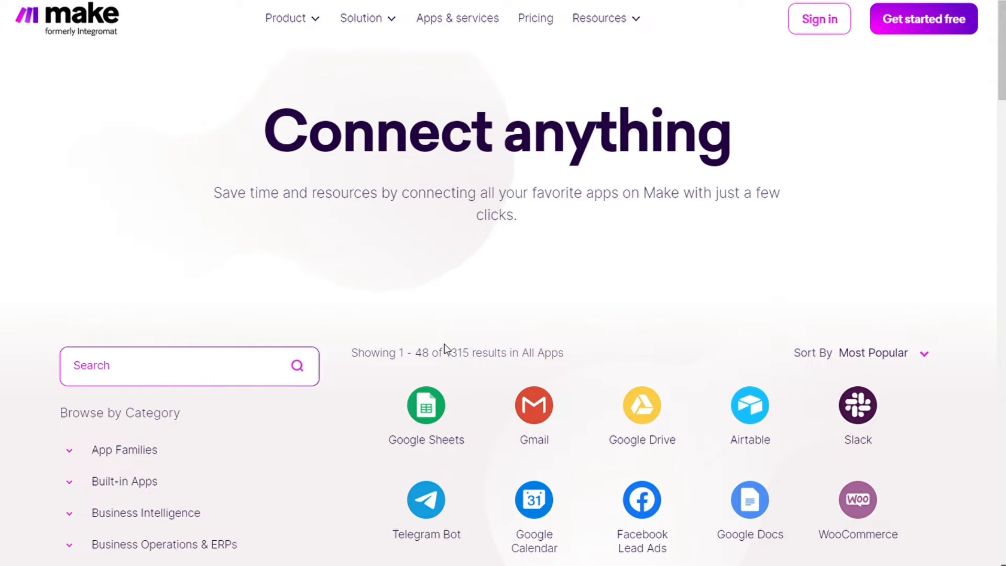
double_click(457, 353)
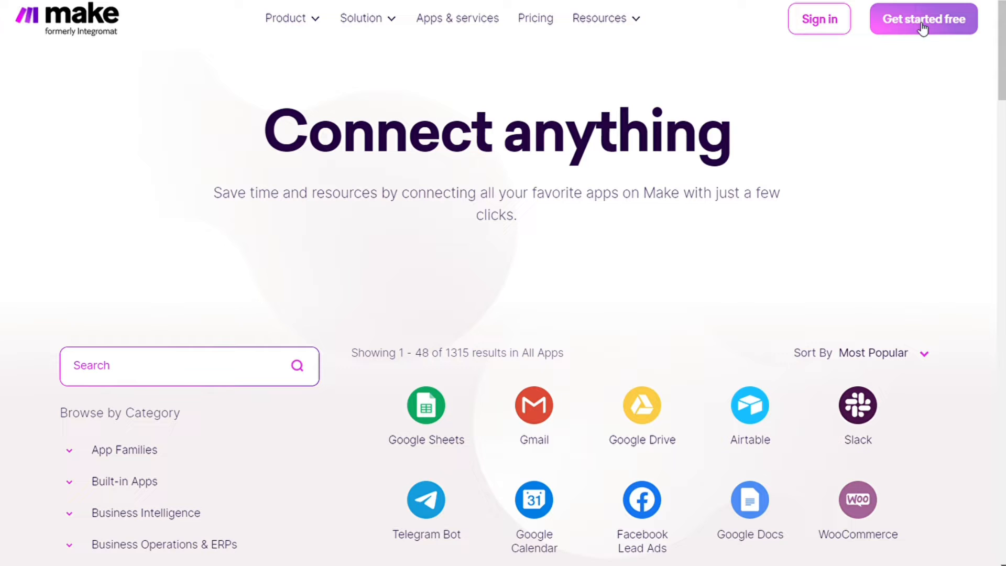
click(818, 18)
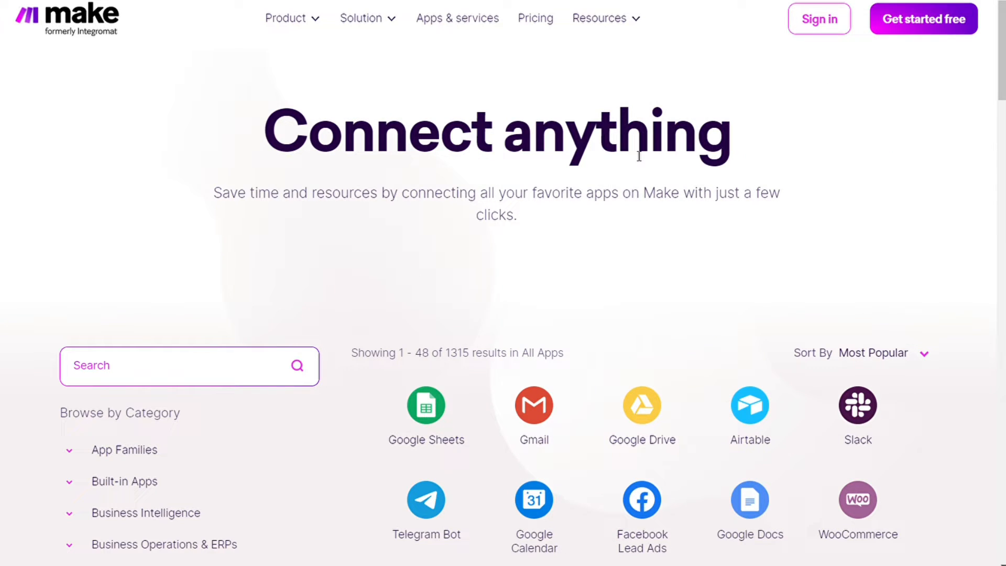
Sign up for a free Make account and land on My Organization
click(923, 18)
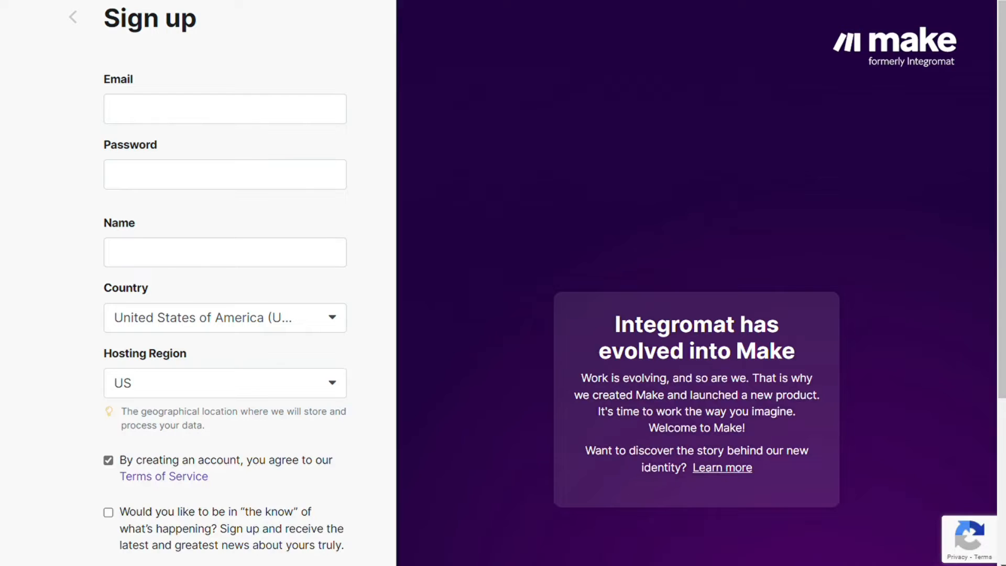
mouse_move(832, 84)
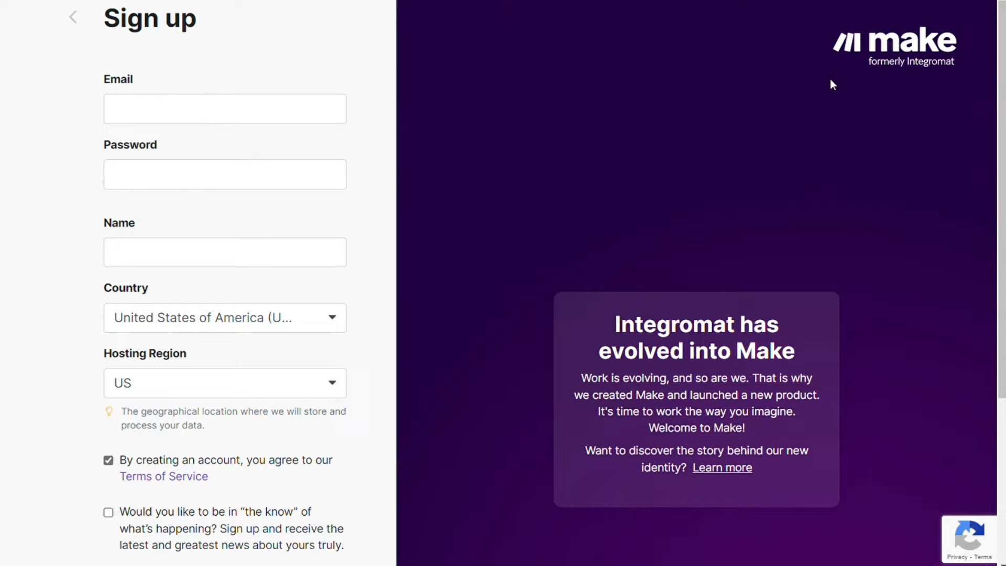
mouse_move(487, 340)
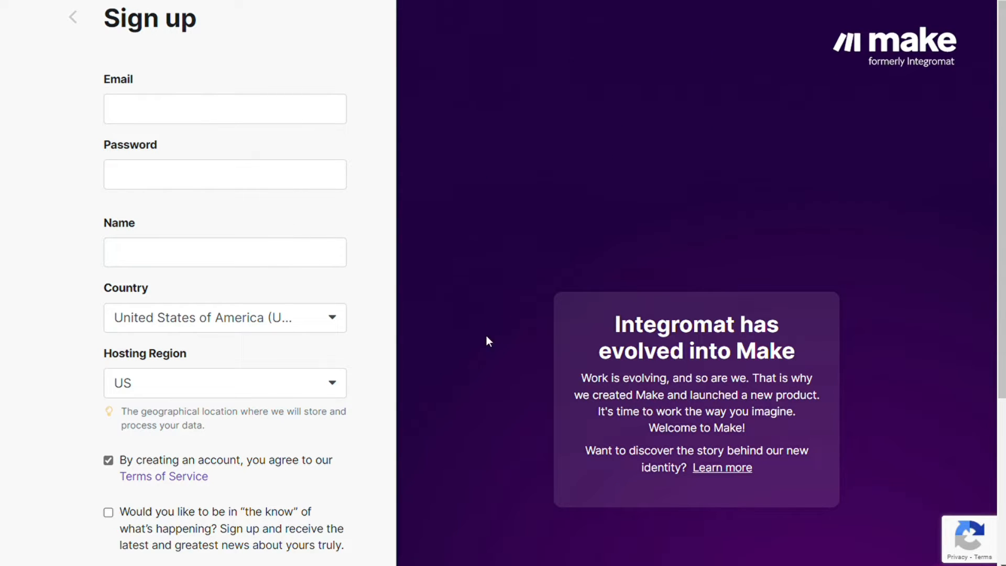
scroll(down, 3)
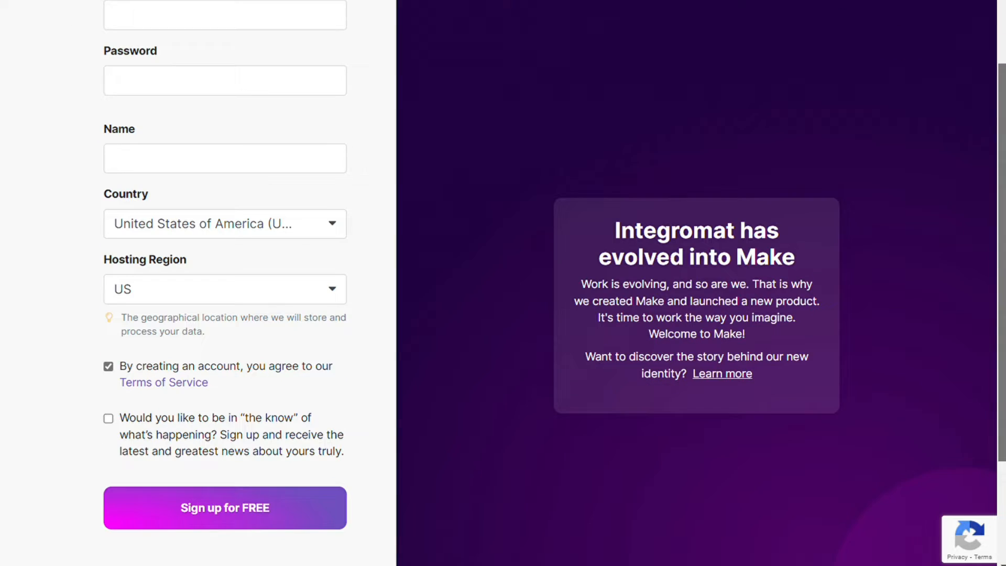
scroll(down, 3)
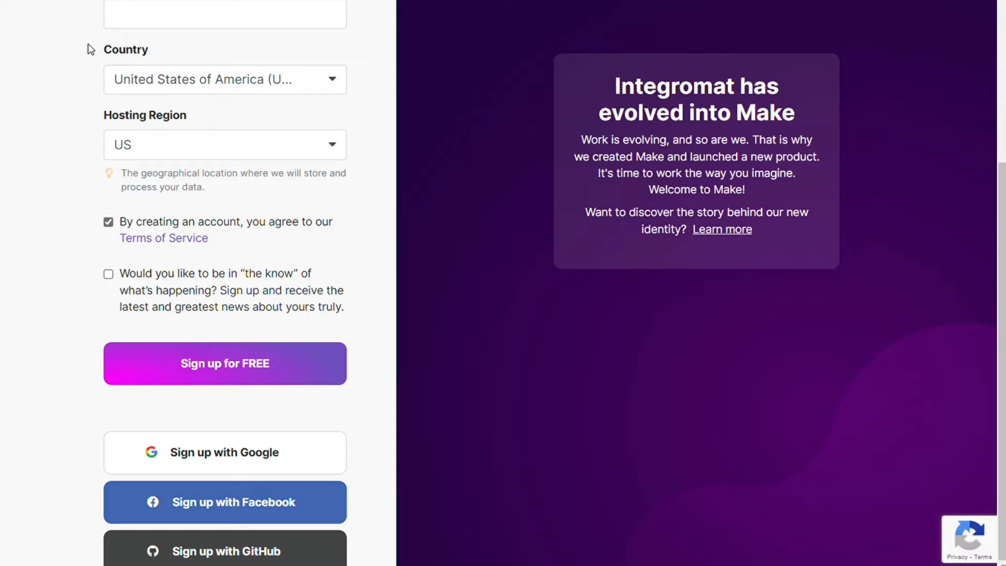
click(225, 363)
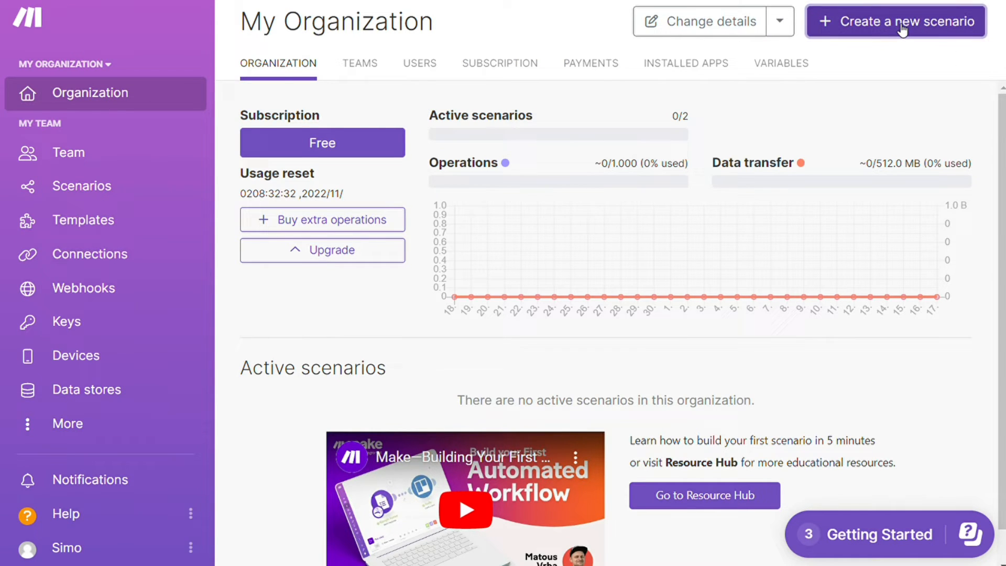
Create a new scenario and search 'soundcloud' for its first module
click(895, 21)
text(soundcloud)
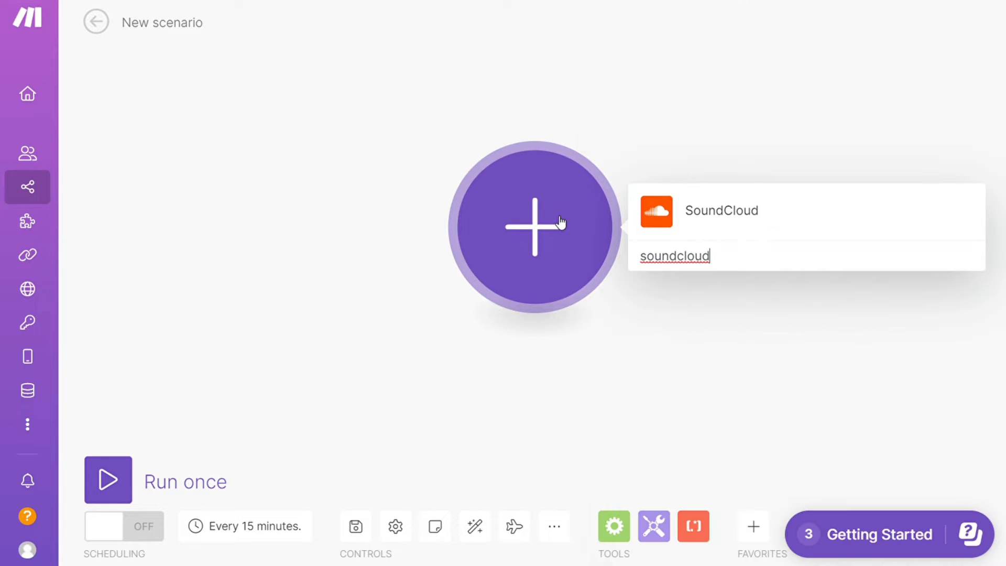
mouse_move(709, 214)
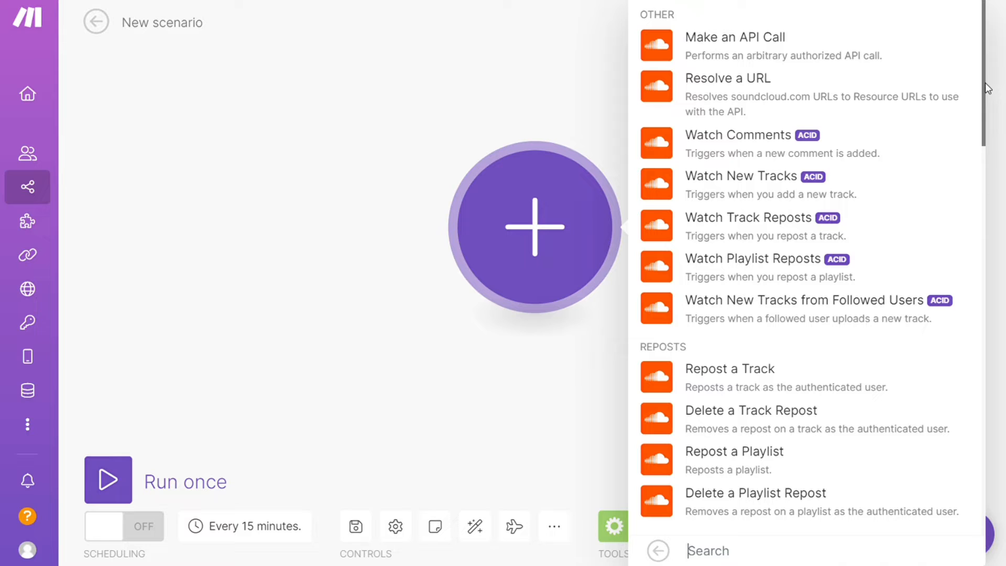
Pick SoundCloud's Watch New Tracks trigger from the module list
scroll(down, 3)
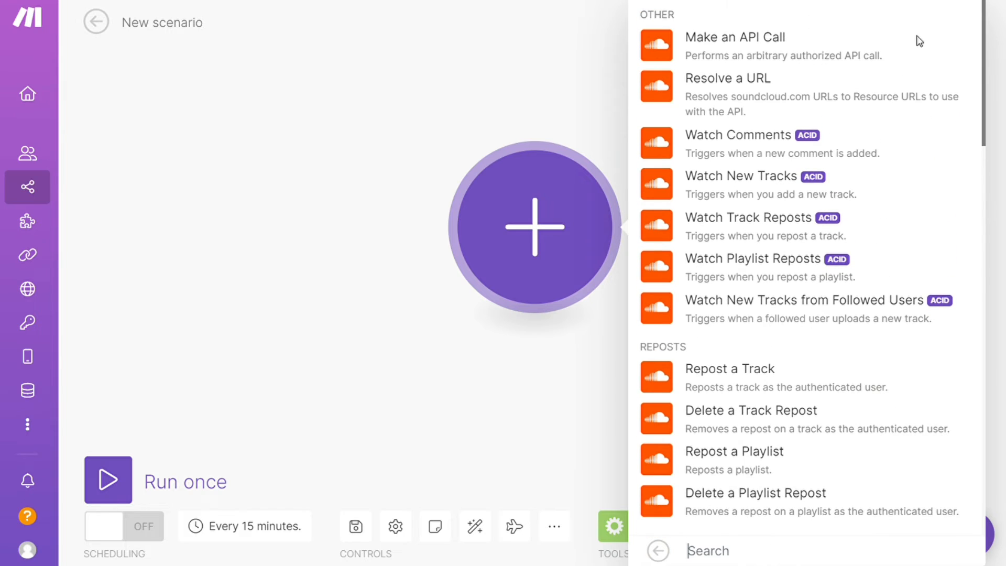
mouse_move(743, 192)
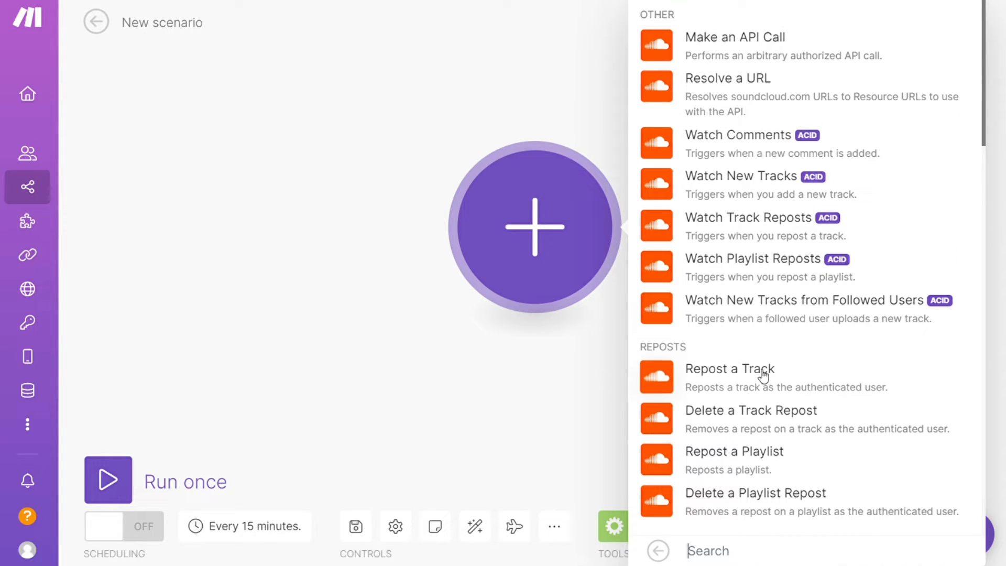
mouse_move(770, 186)
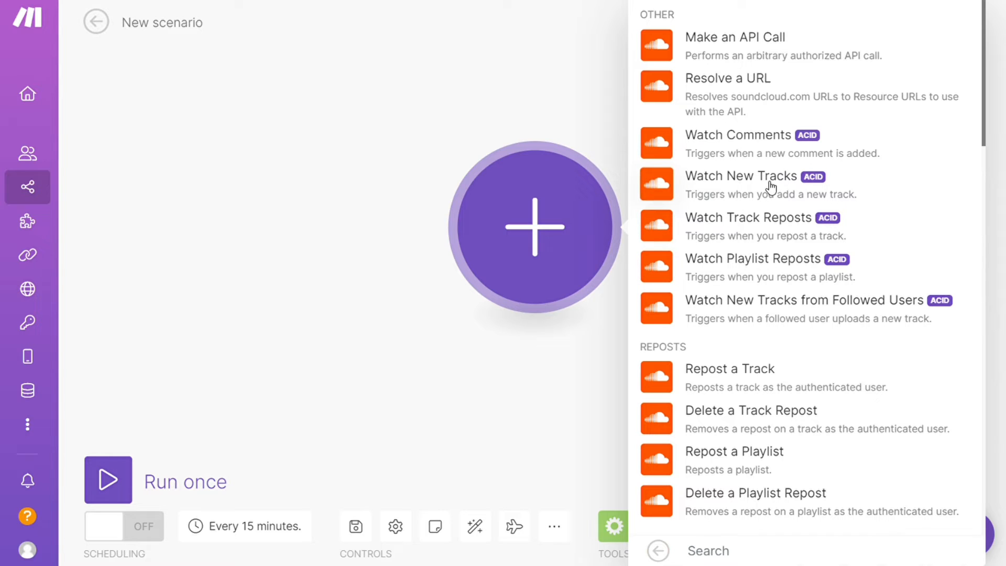
mouse_move(745, 199)
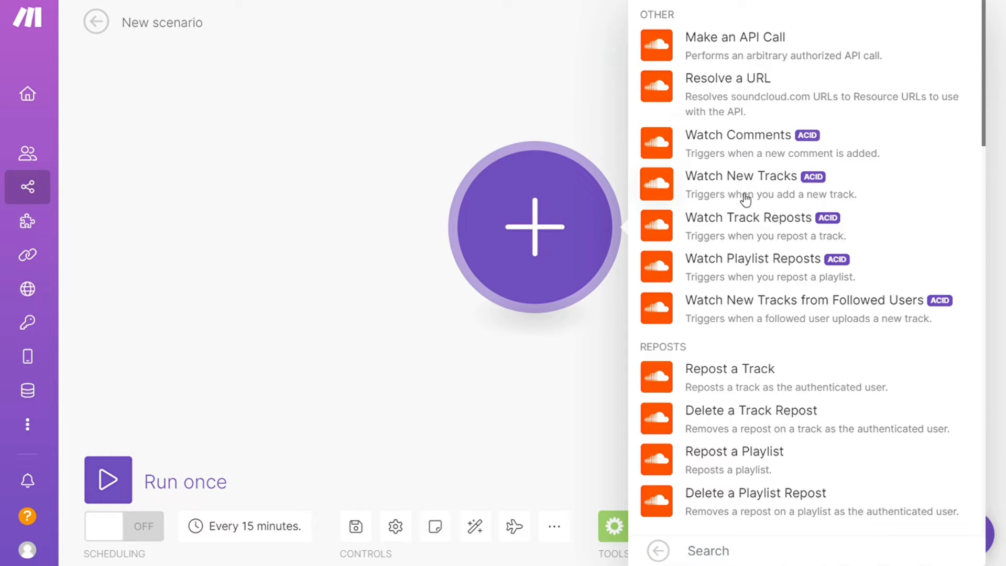
click(741, 176)
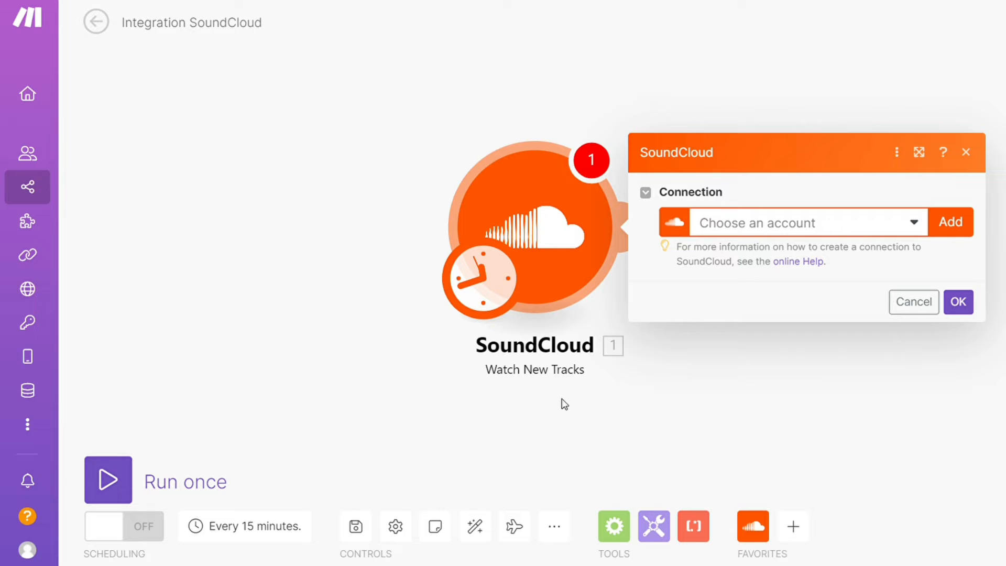
mouse_move(566, 374)
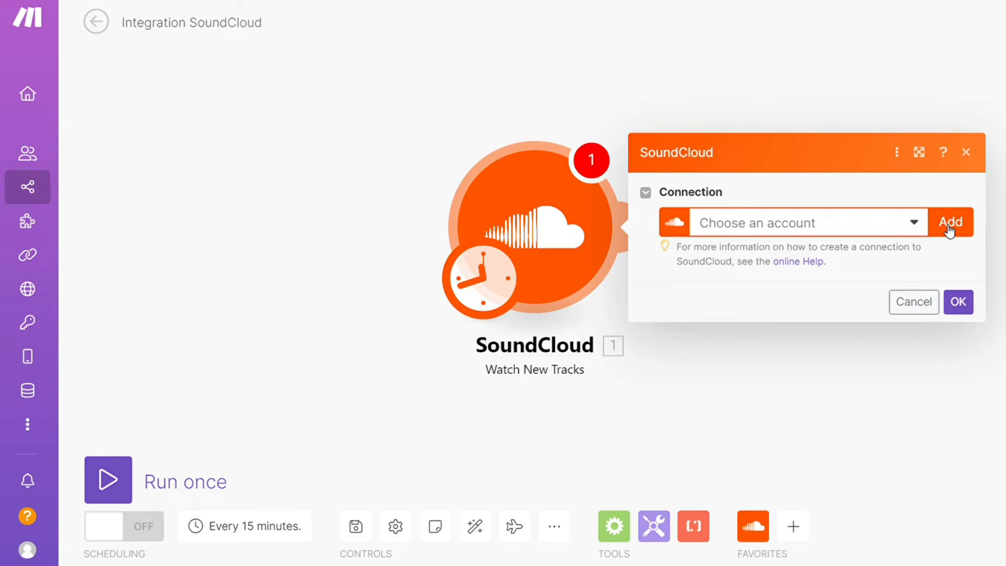
Close the SoundCloud connection panel and add a second module slot after Watch New Tracks
click(913, 302)
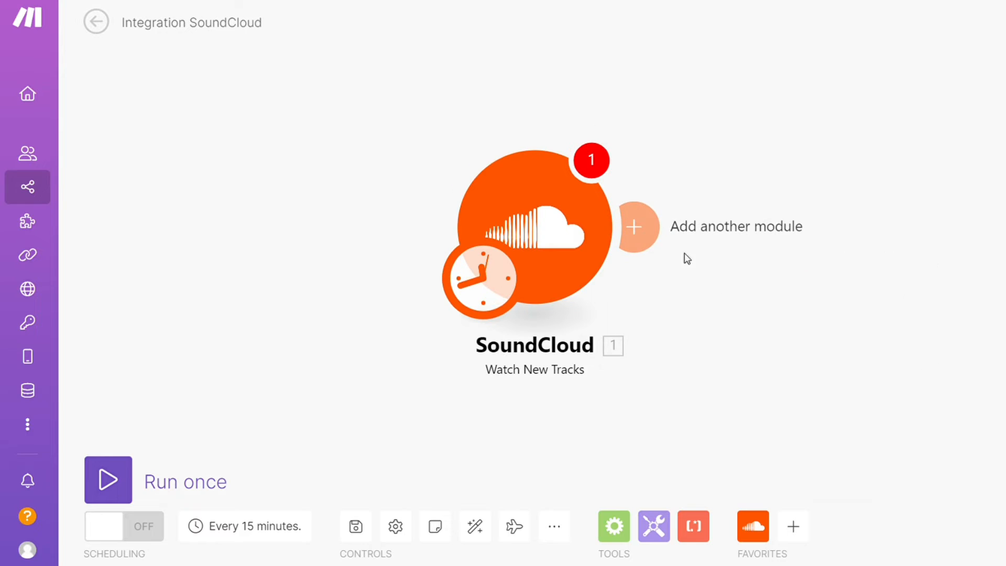
click(635, 227)
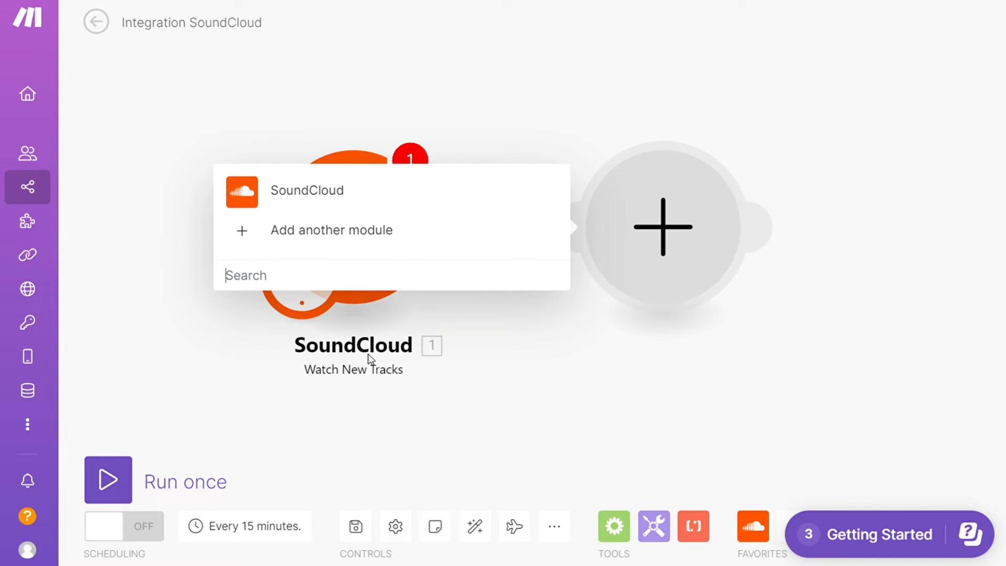
mouse_move(377, 364)
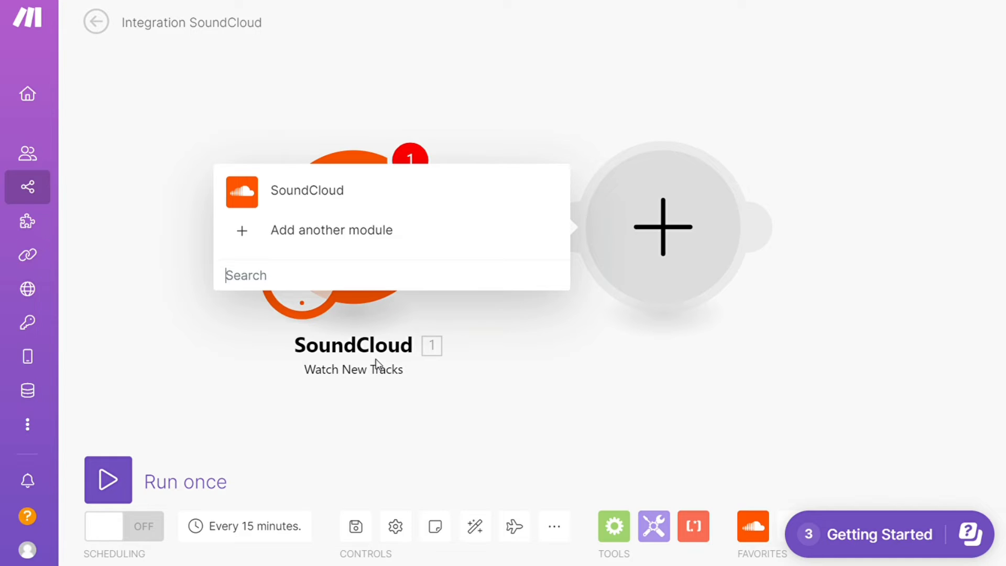
Search 'disco' to bring up Discord's message actions for the second module
text(disco)
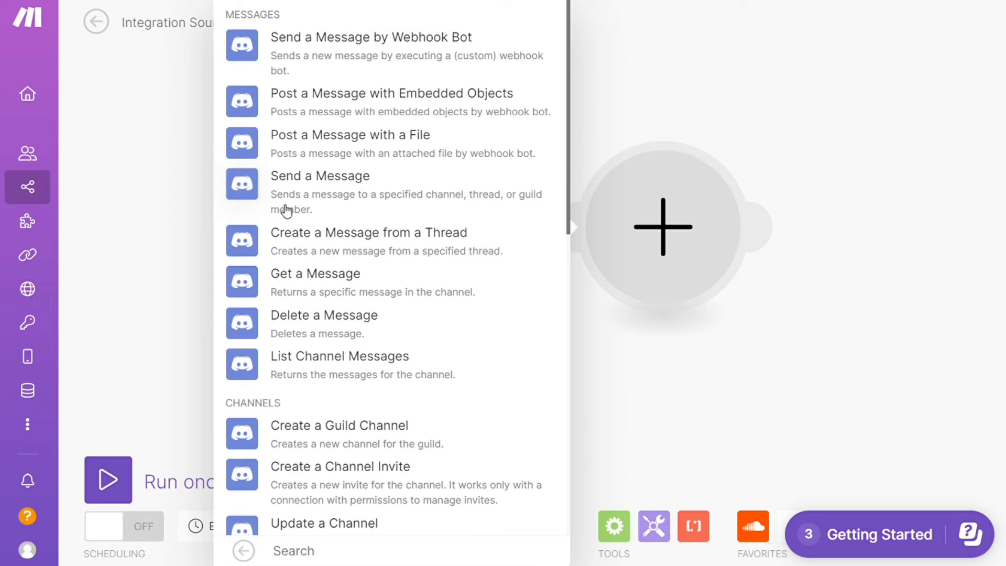
mouse_move(336, 149)
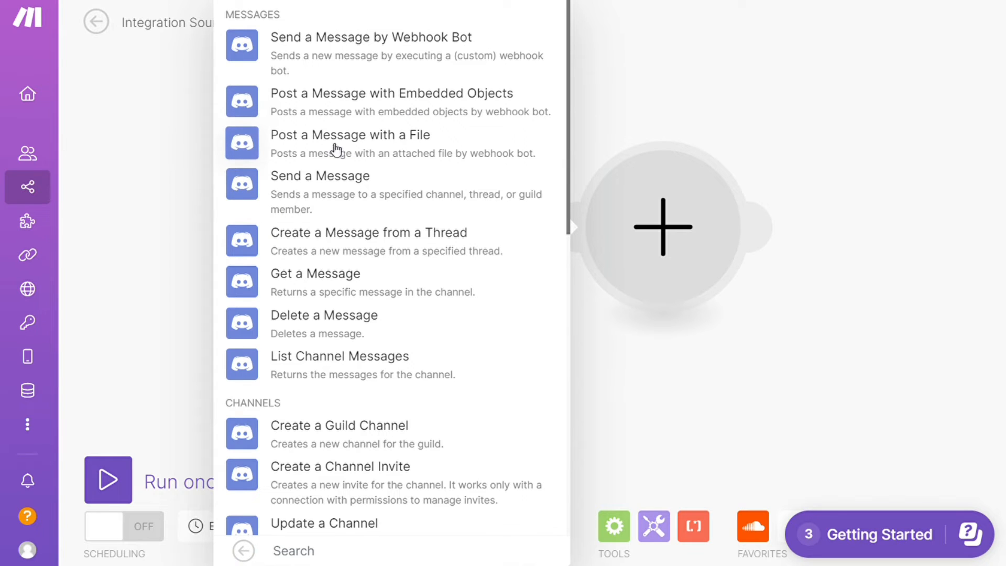
mouse_move(374, 331)
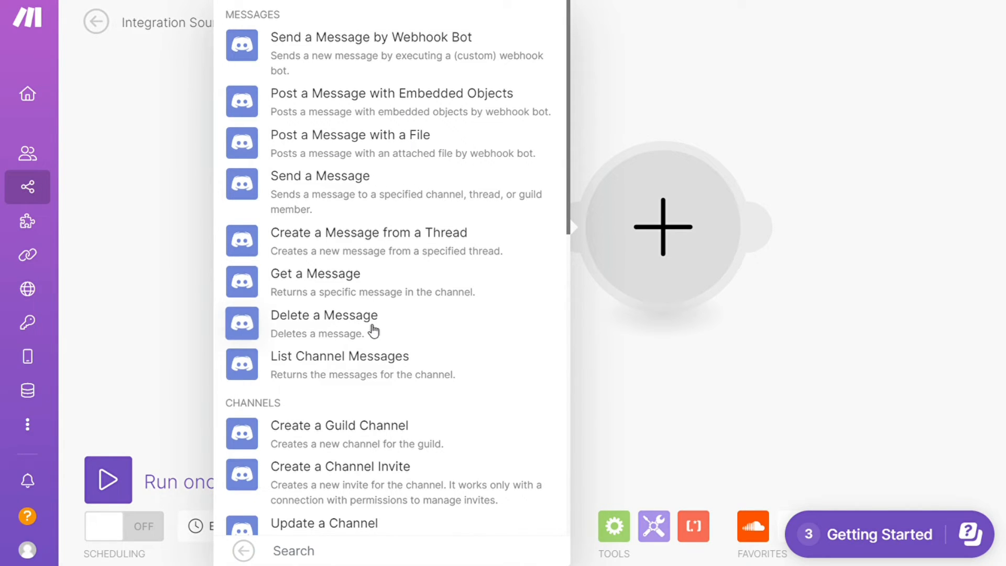
mouse_move(291, 190)
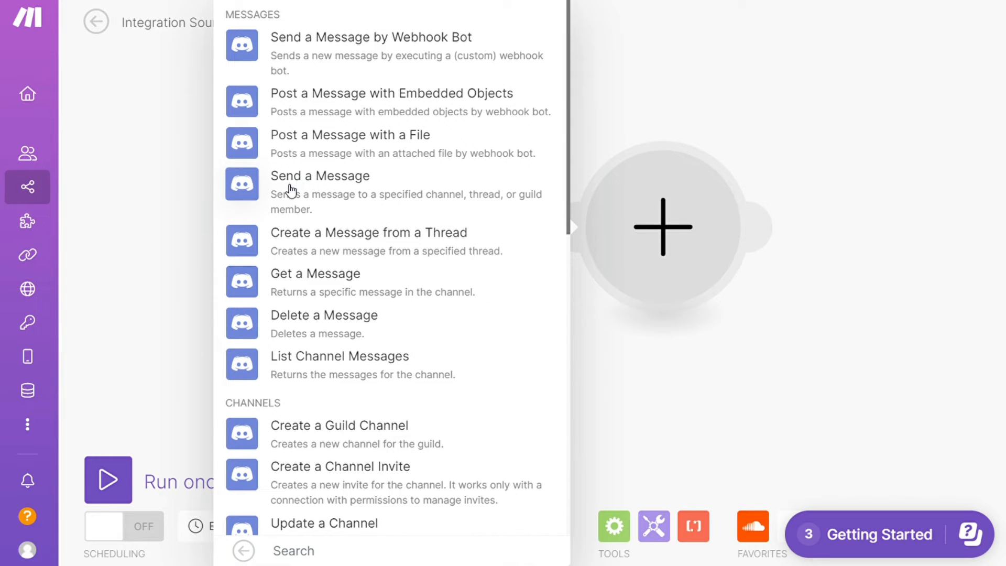
mouse_move(305, 205)
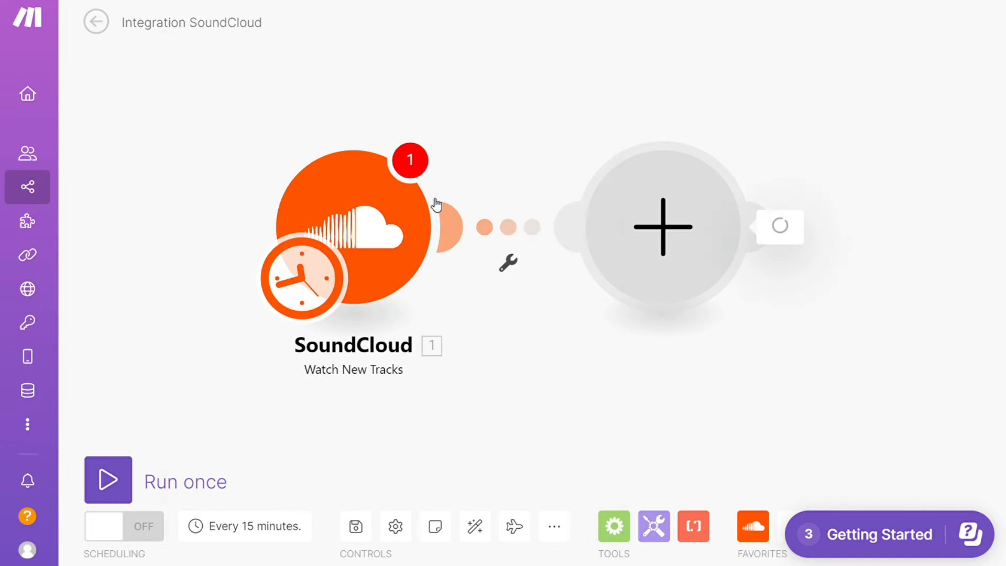
Close the Discord Create a Message panel and leave the scenario, raising the unsaved-changes warning
click(664, 226)
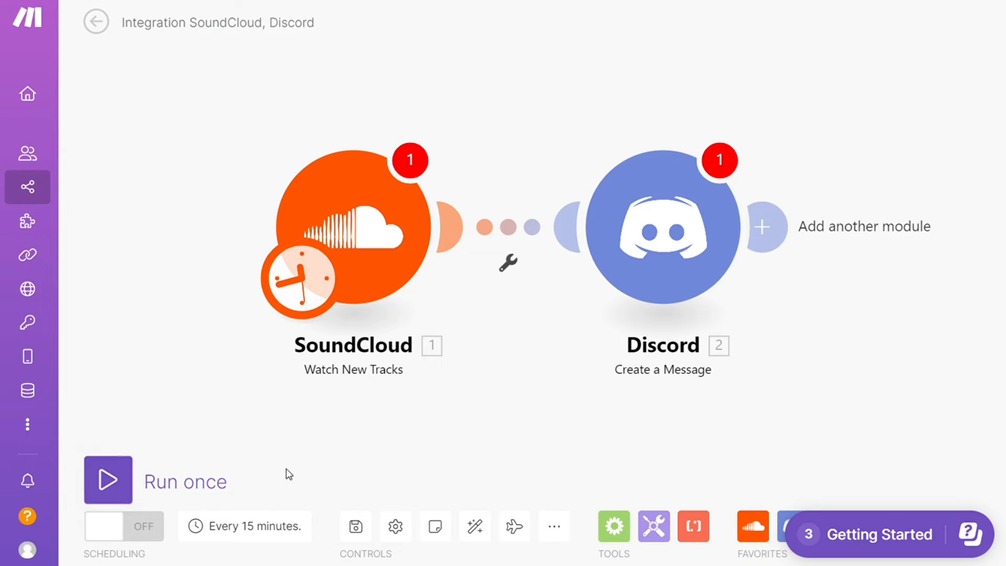
mouse_move(177, 366)
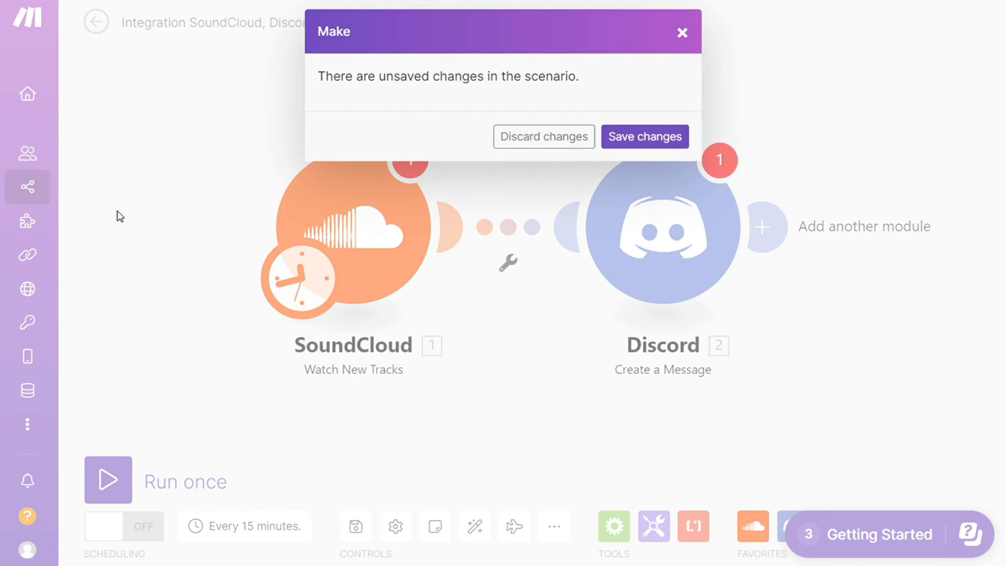
Dismiss the unsaved-changes dialog and filter public Templates to SoundCloud
click(544, 136)
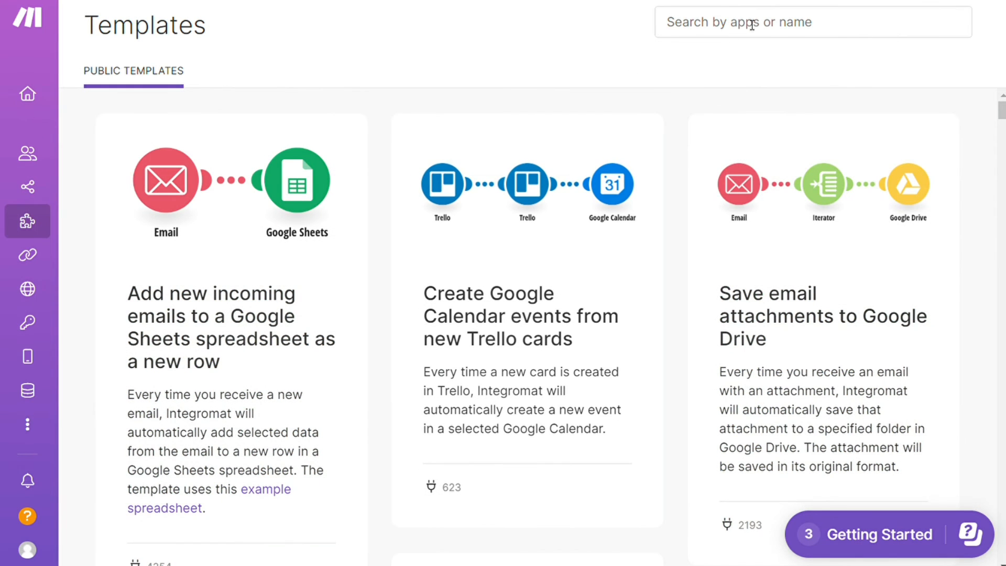
click(813, 22)
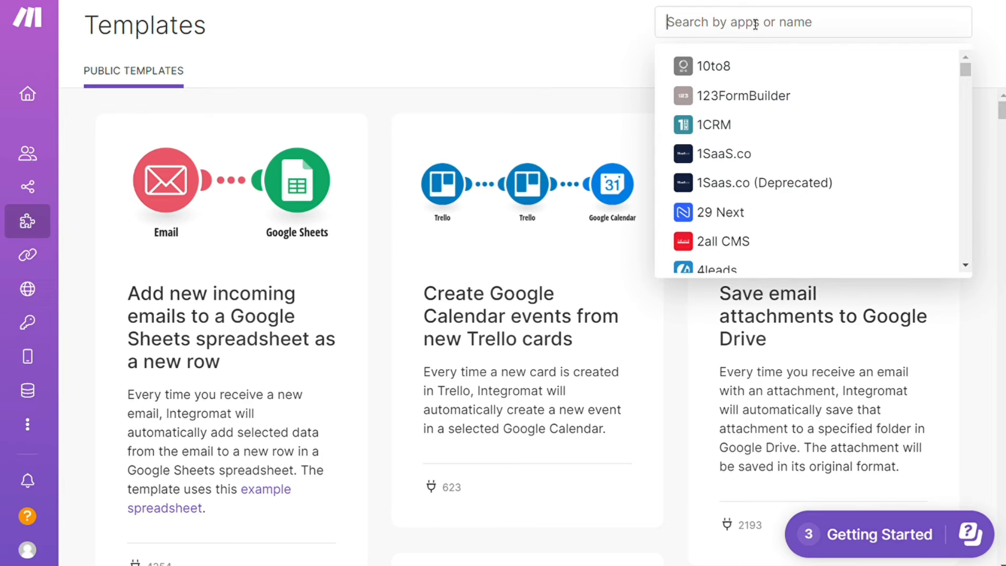
text(soundcloud)
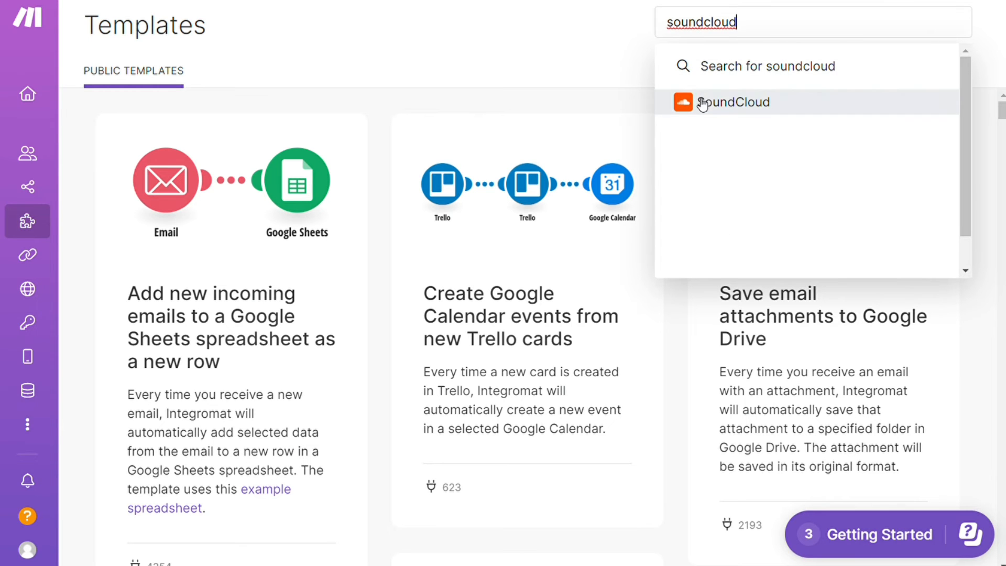
click(734, 102)
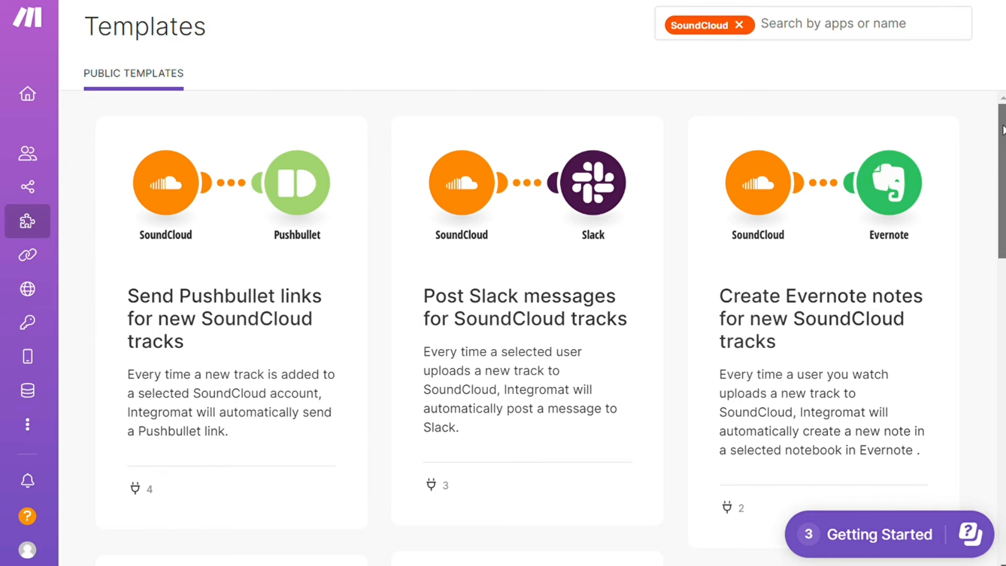
scroll(down, 3)
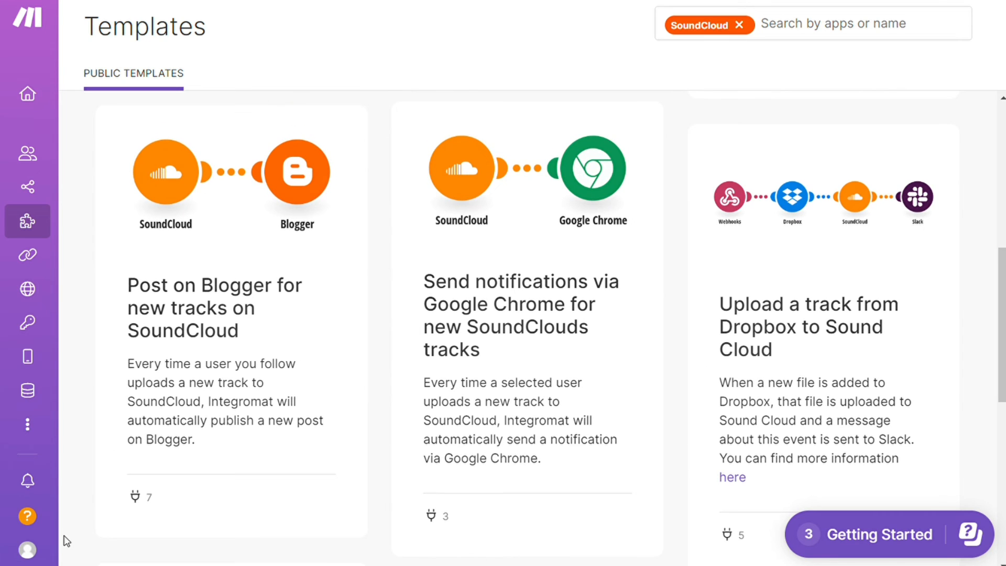
Open Contact Support from the ? help menu and scroll the form
click(27, 517)
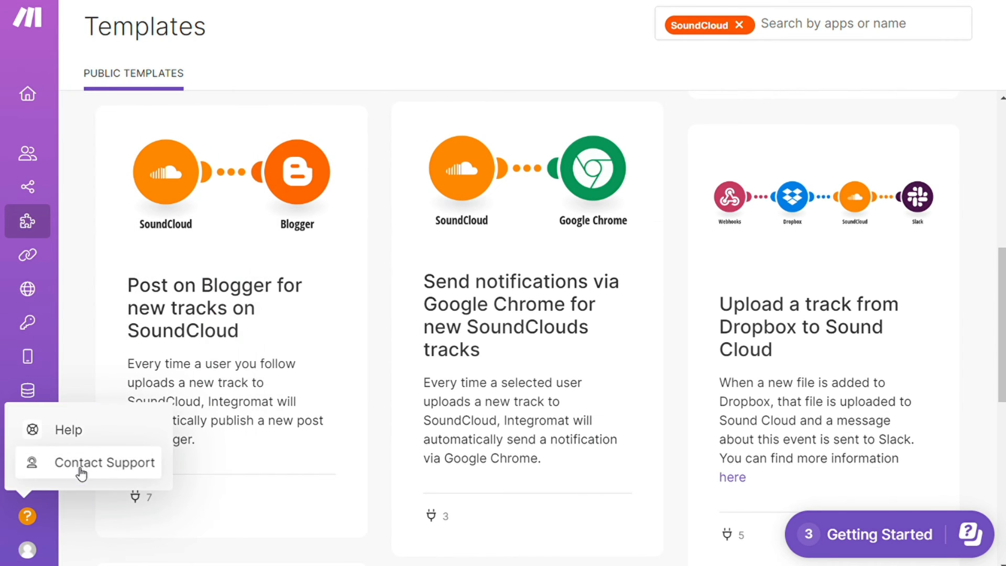
click(105, 462)
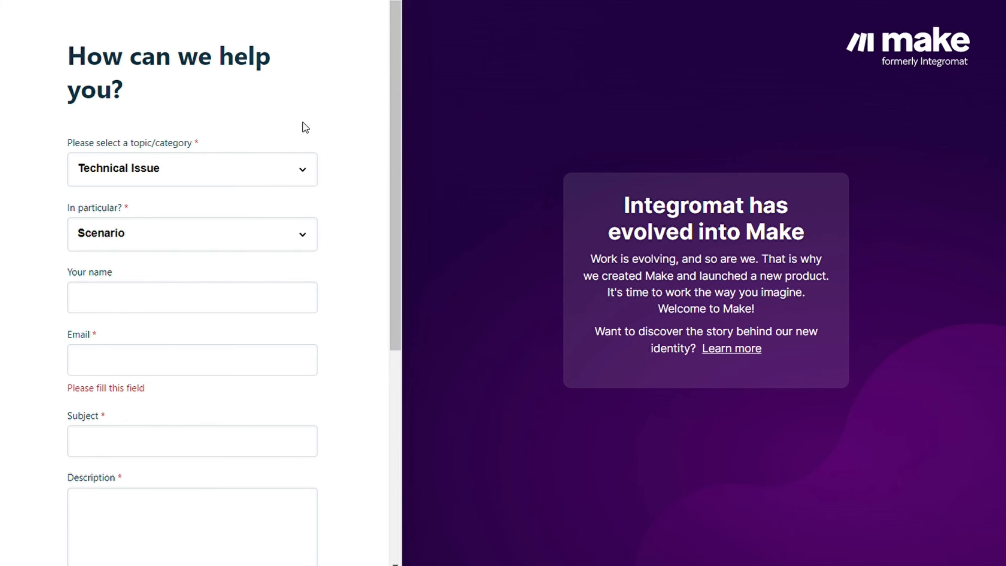
mouse_move(320, 212)
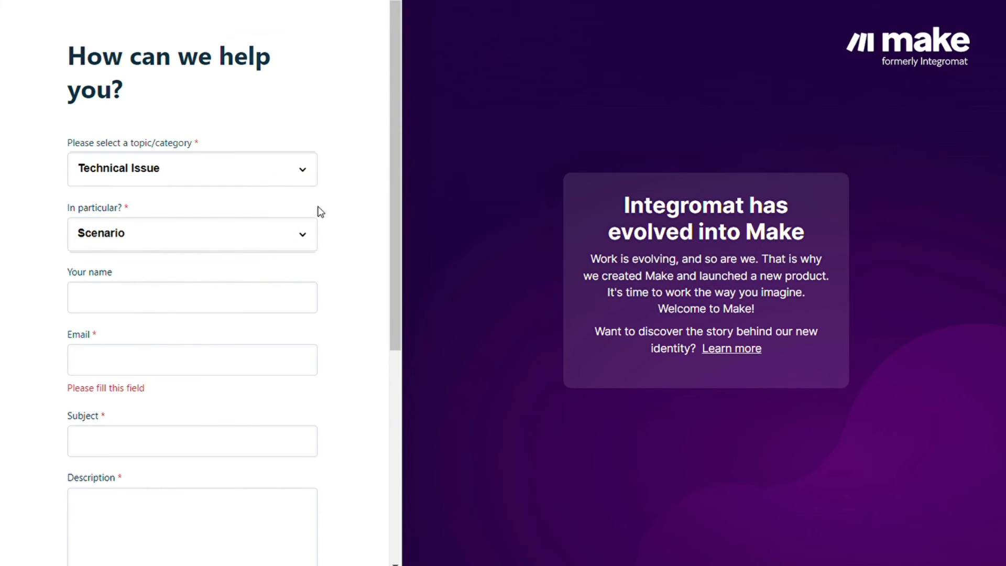
scroll(down, 3)
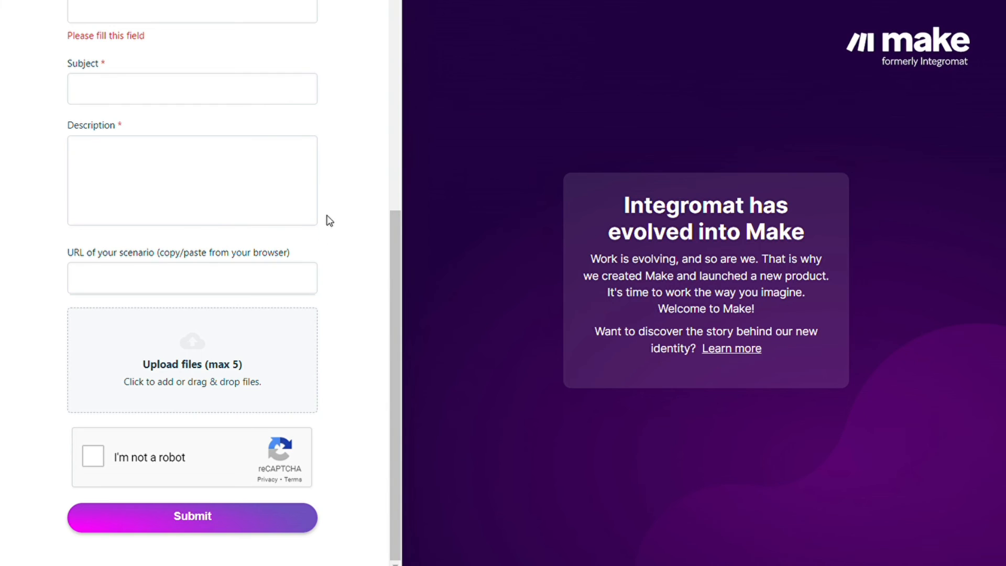
mouse_move(351, 222)
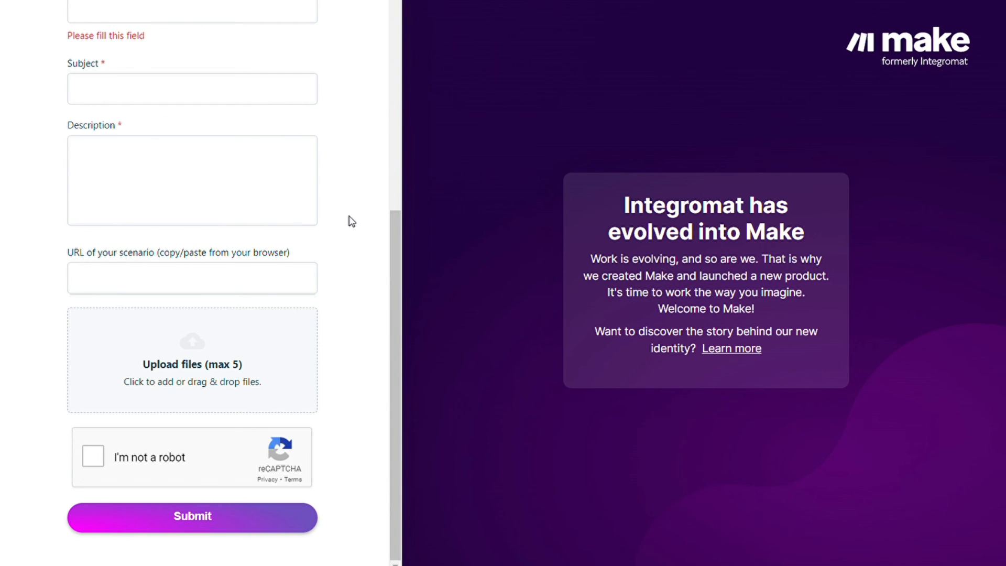